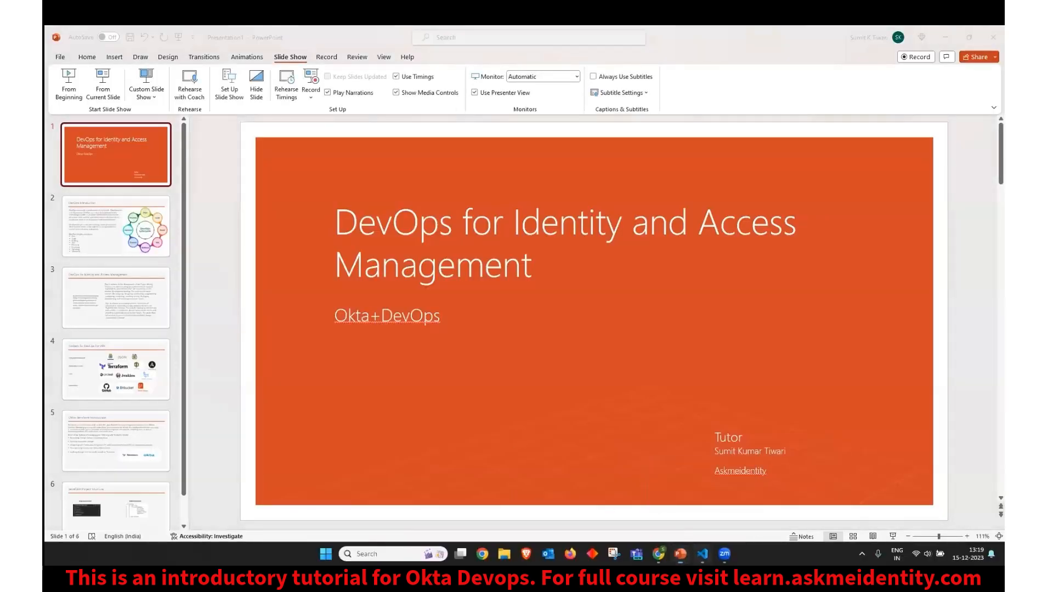
Step: Switch from the PowerPoint title slide to the VS Code window with the Terraform project
click(701, 554)
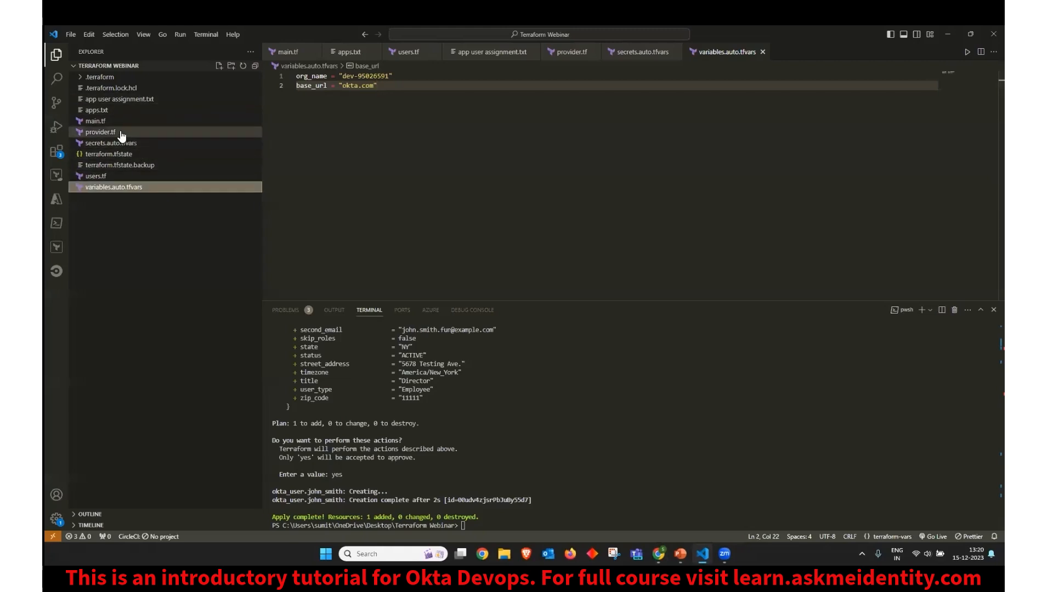
Step: Show provider.tf's okta/okta source and ~> 4.6.3 version lines, then browse and collapse the .terraform folder
click(100, 131)
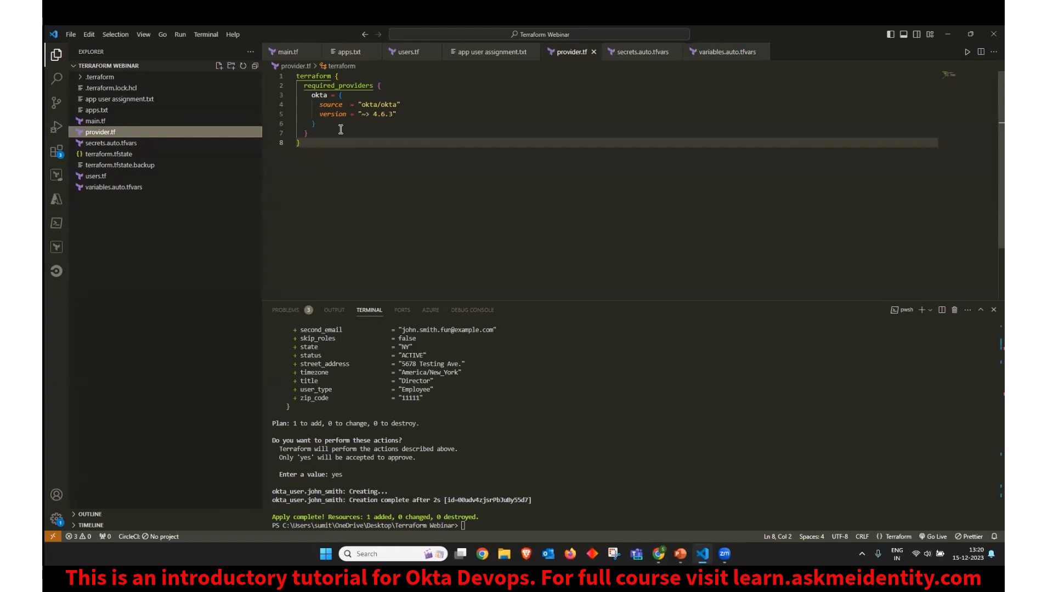
mouse_move(319, 94)
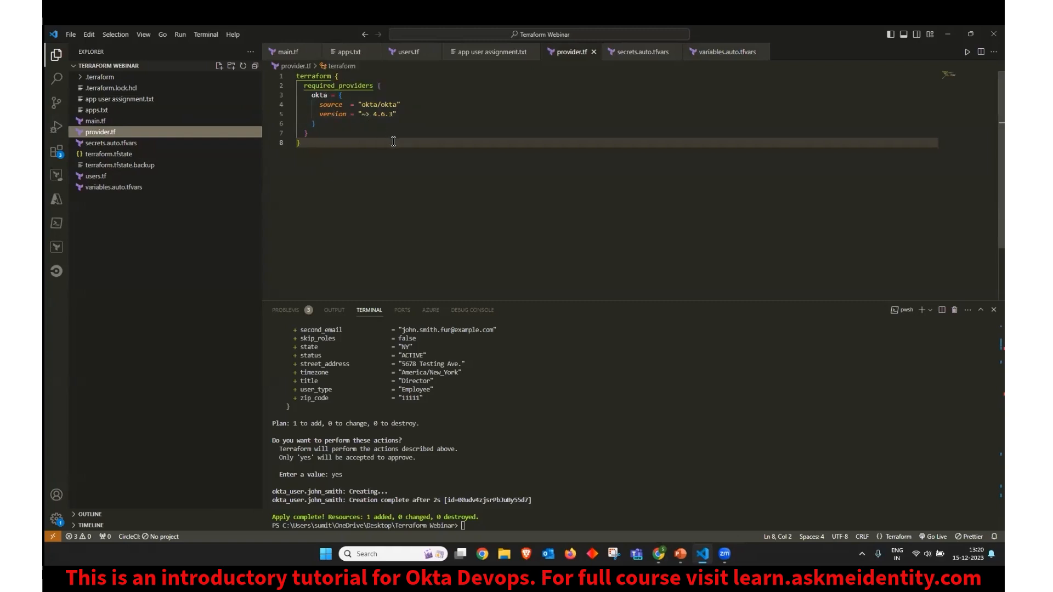
click(396, 113)
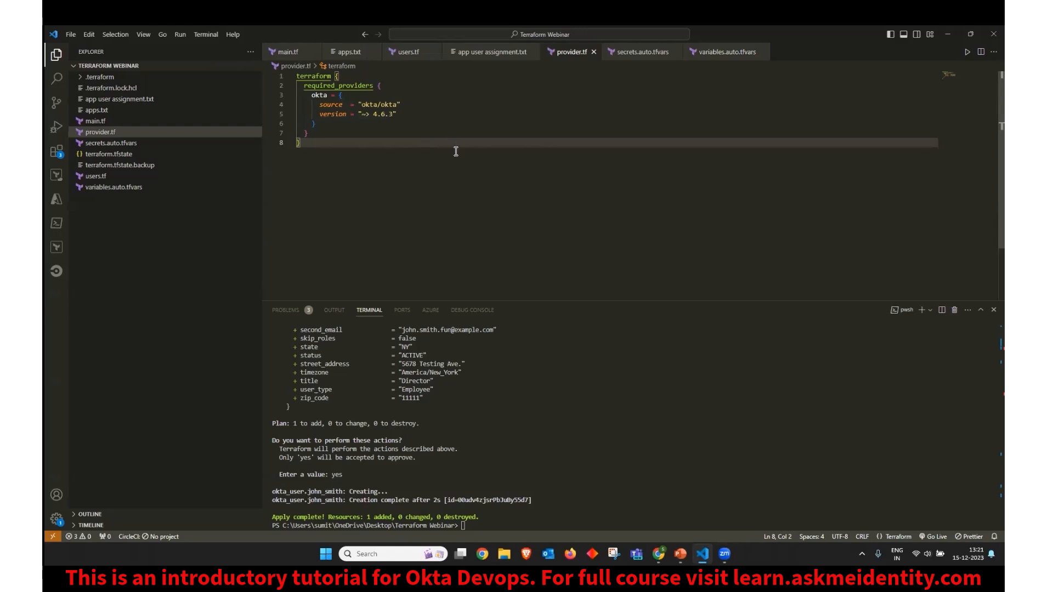
click(367, 104)
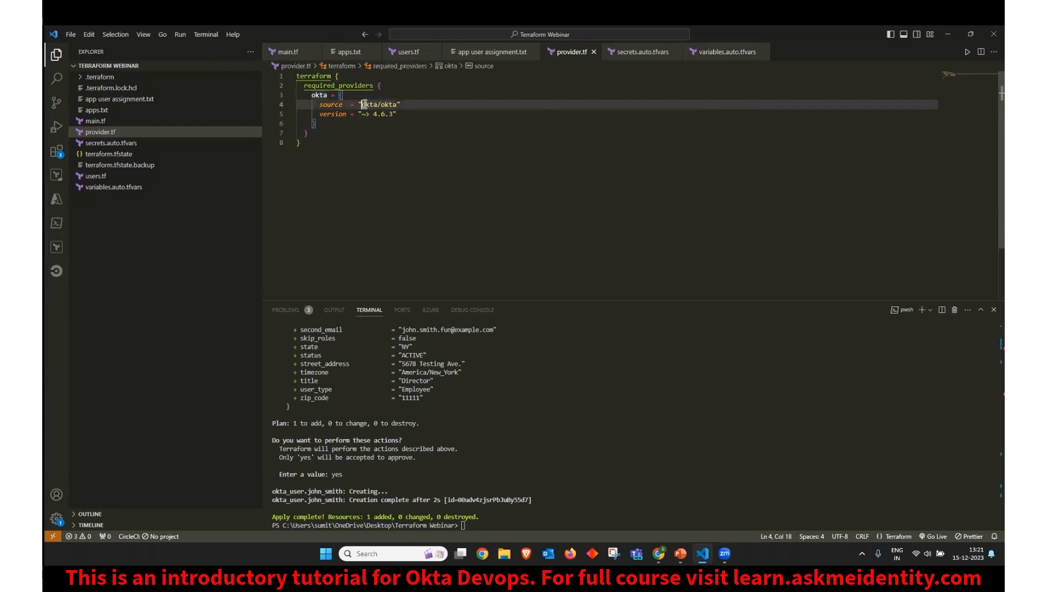
drag(361, 104, 397, 104)
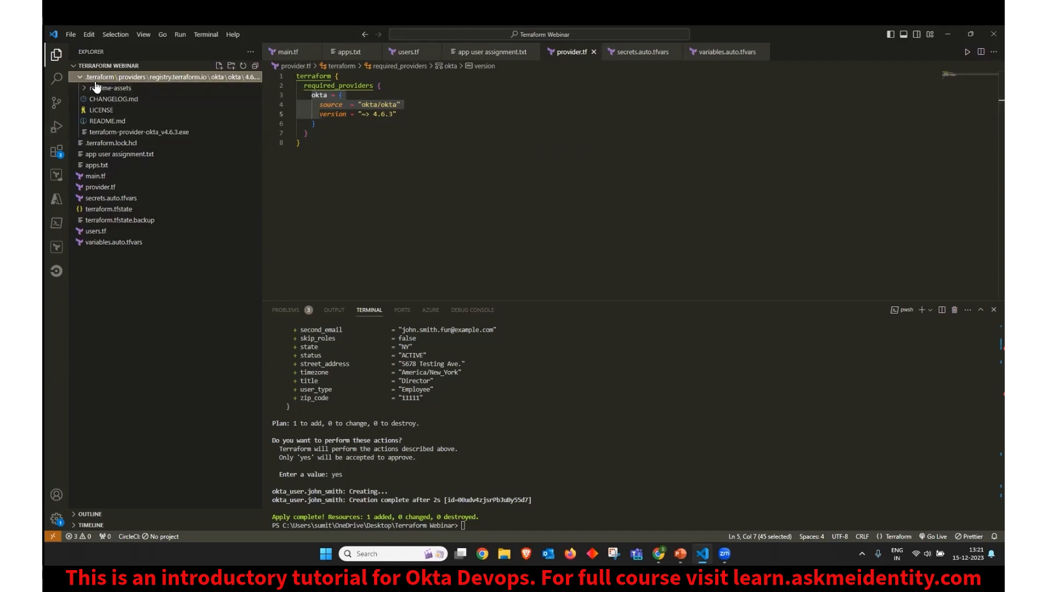
click(85, 77)
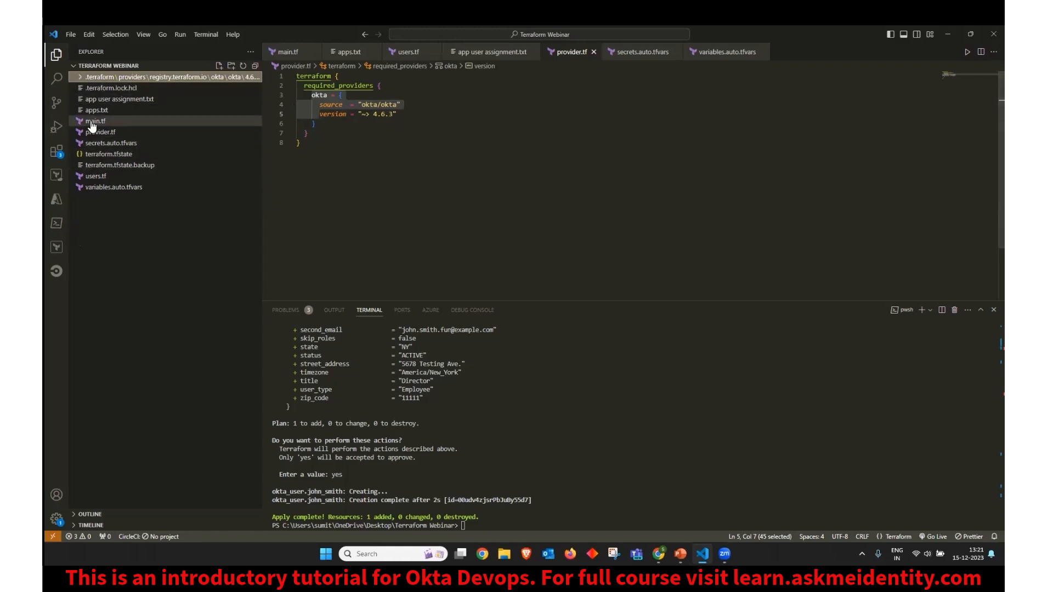
Step: Show main.tf's provider okta block fed by org_name, api_token and base_url variables
click(95, 121)
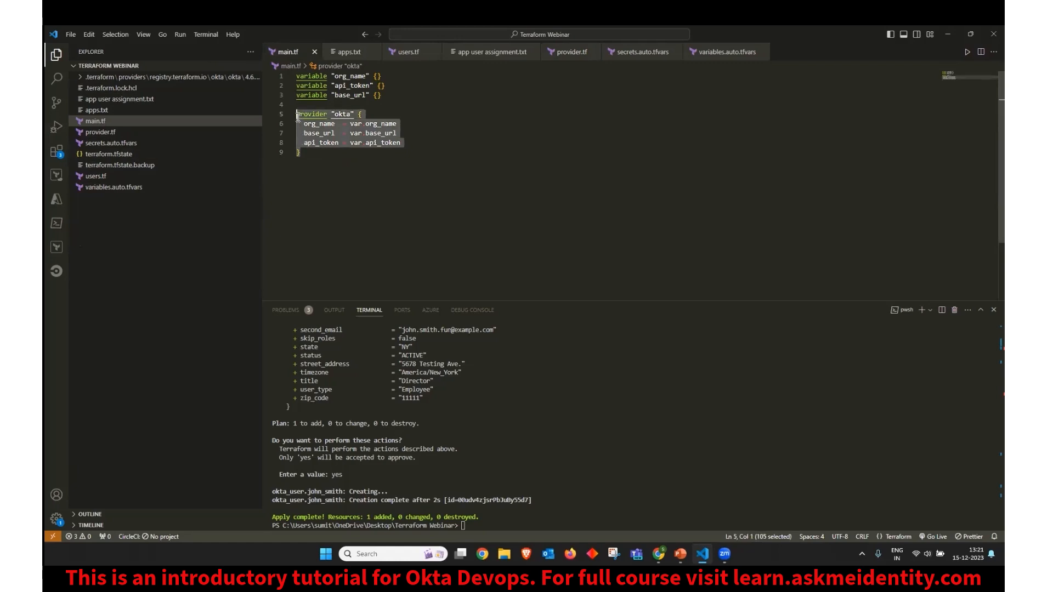
click(410, 127)
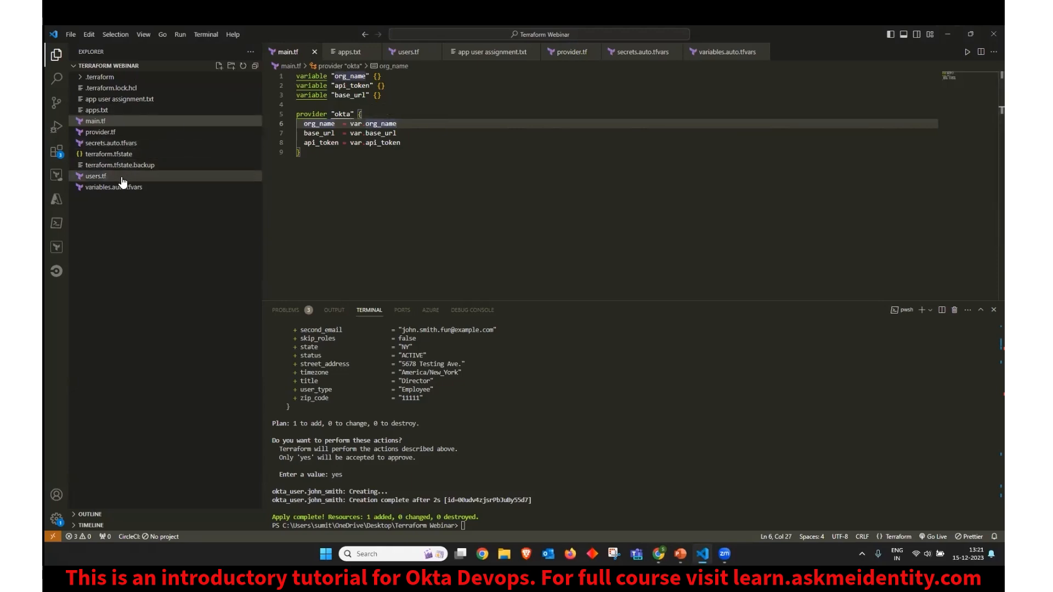
mouse_move(115, 186)
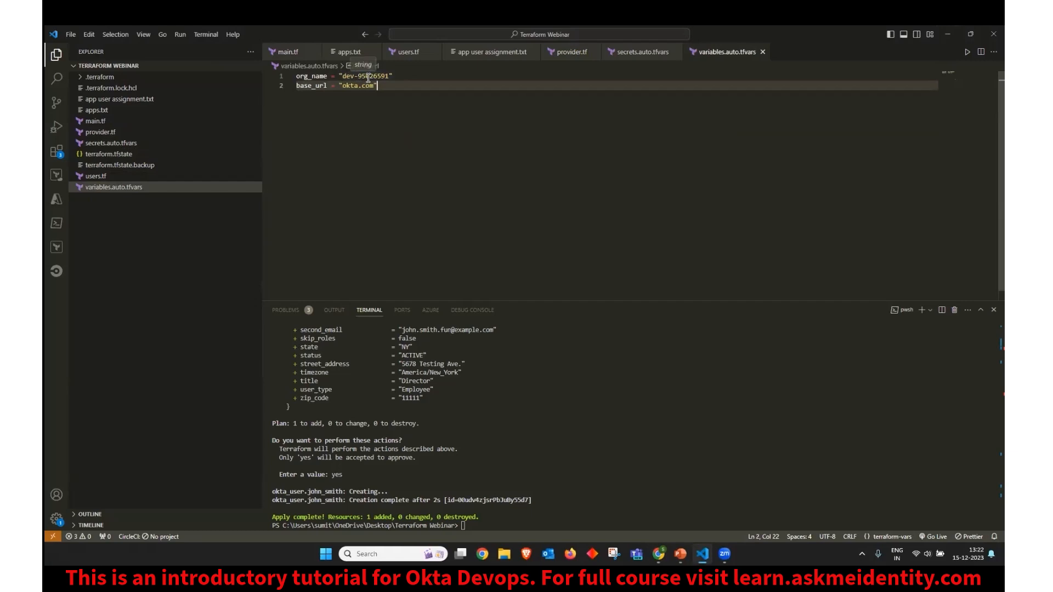
click(376, 86)
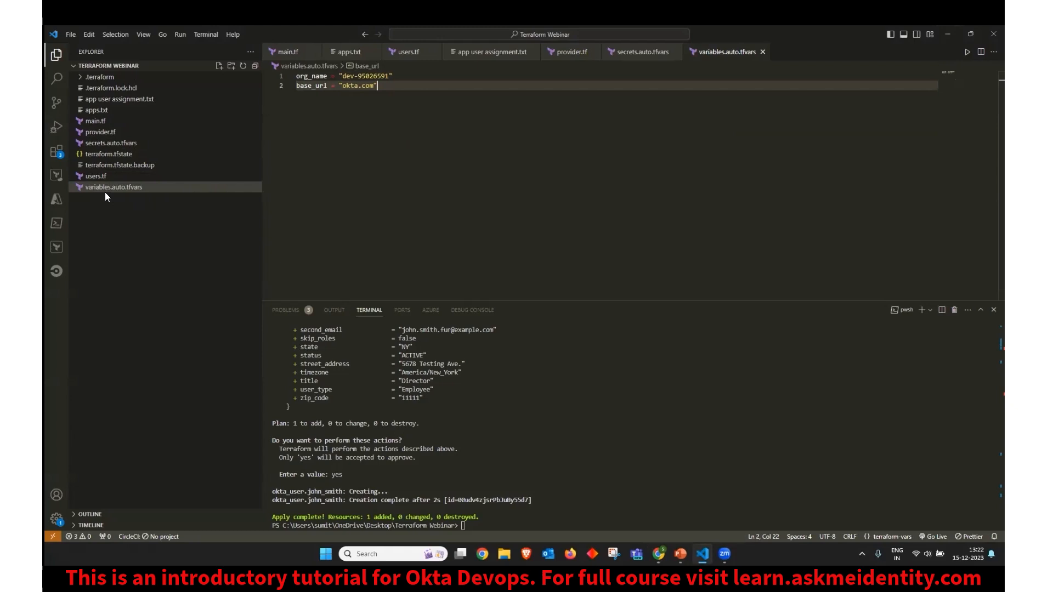
mouse_move(114, 186)
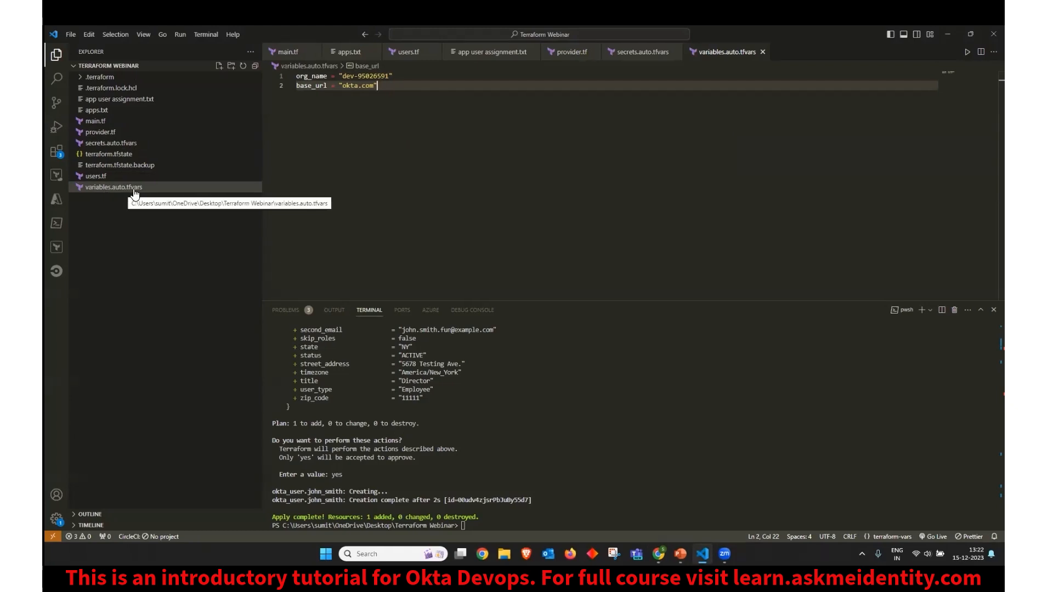
mouse_move(164, 216)
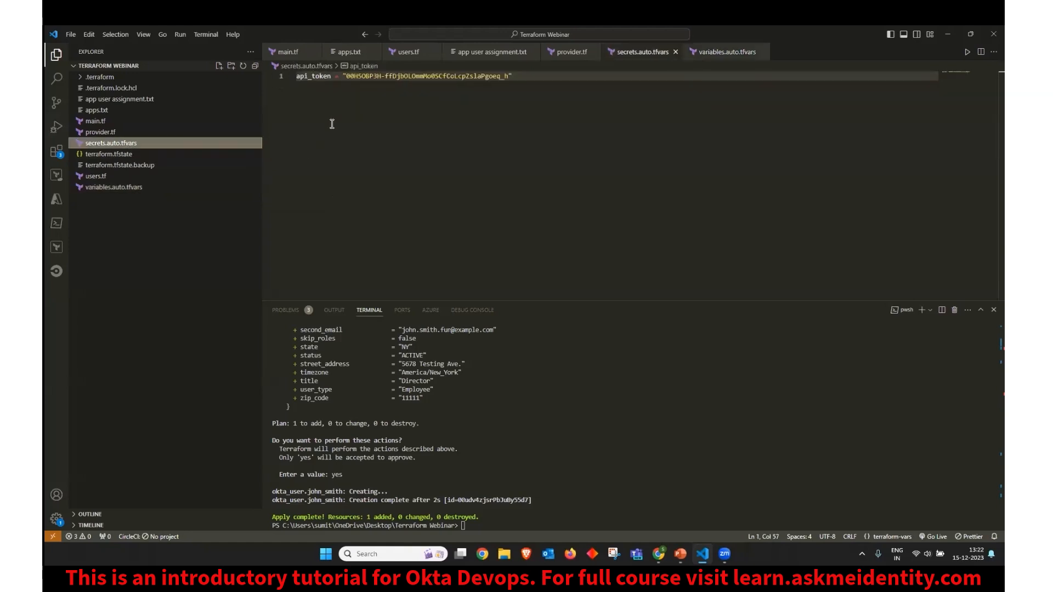
mouse_move(443, 79)
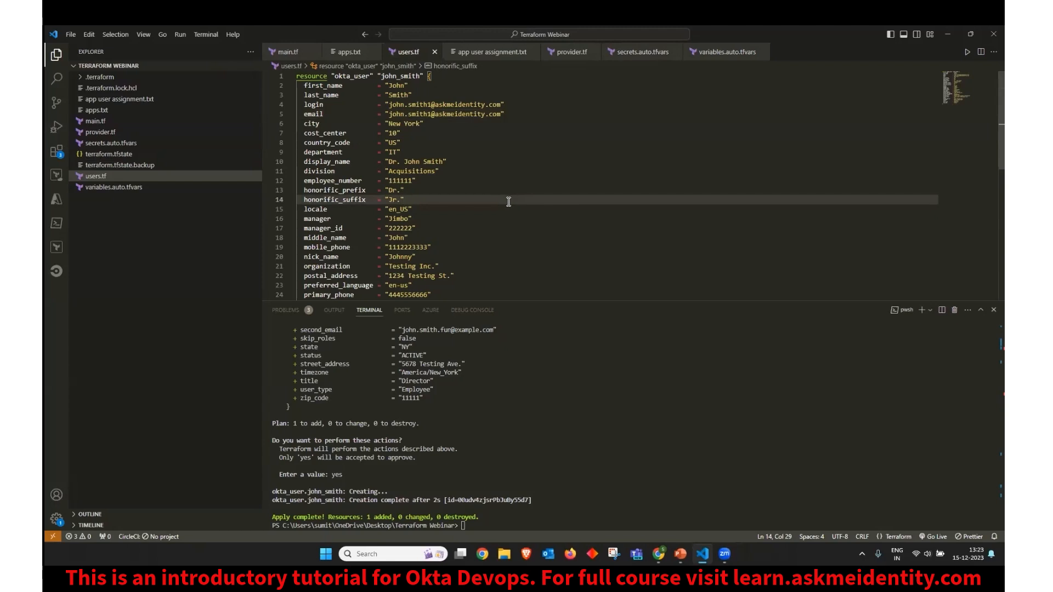
click(403, 200)
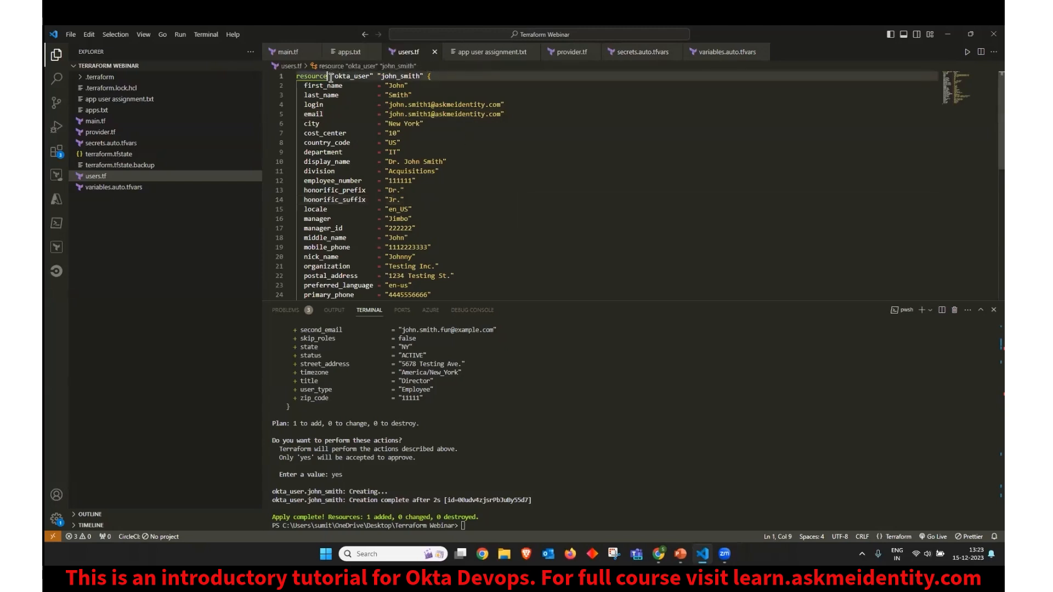
double_click(353, 75)
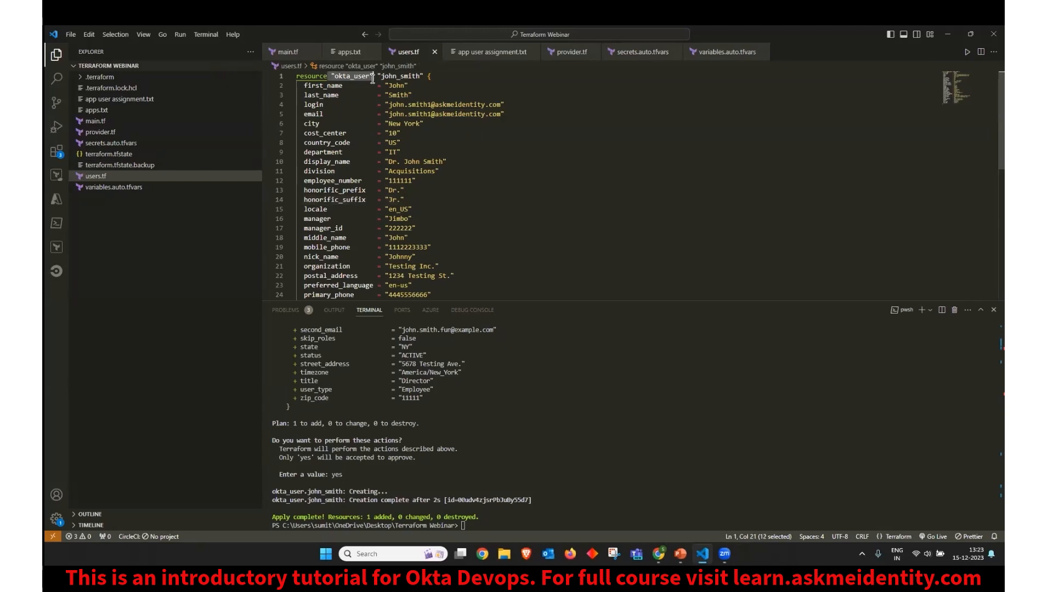
mouse_move(355, 76)
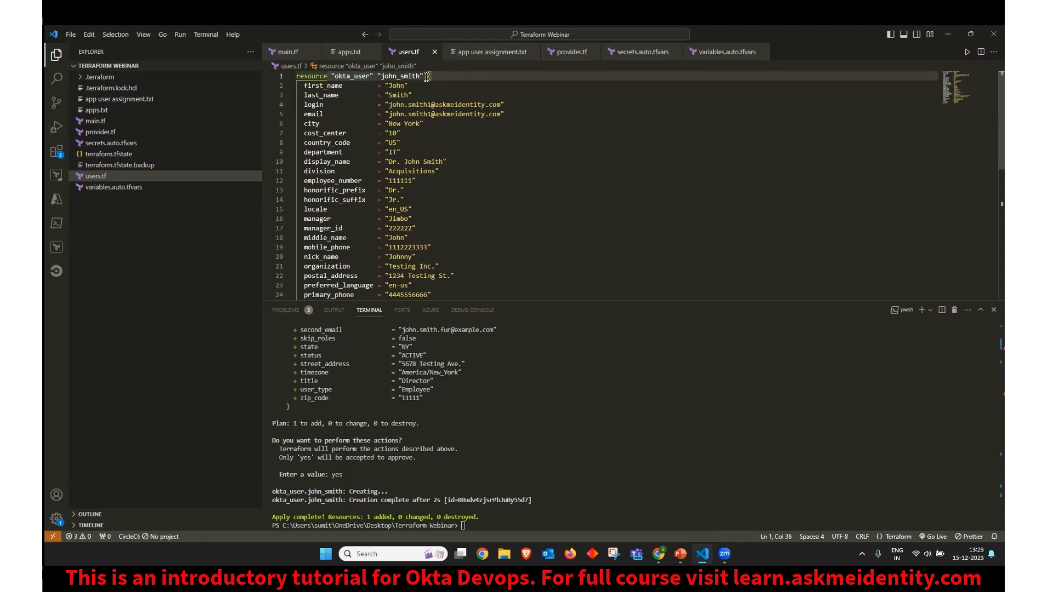
double_click(400, 76)
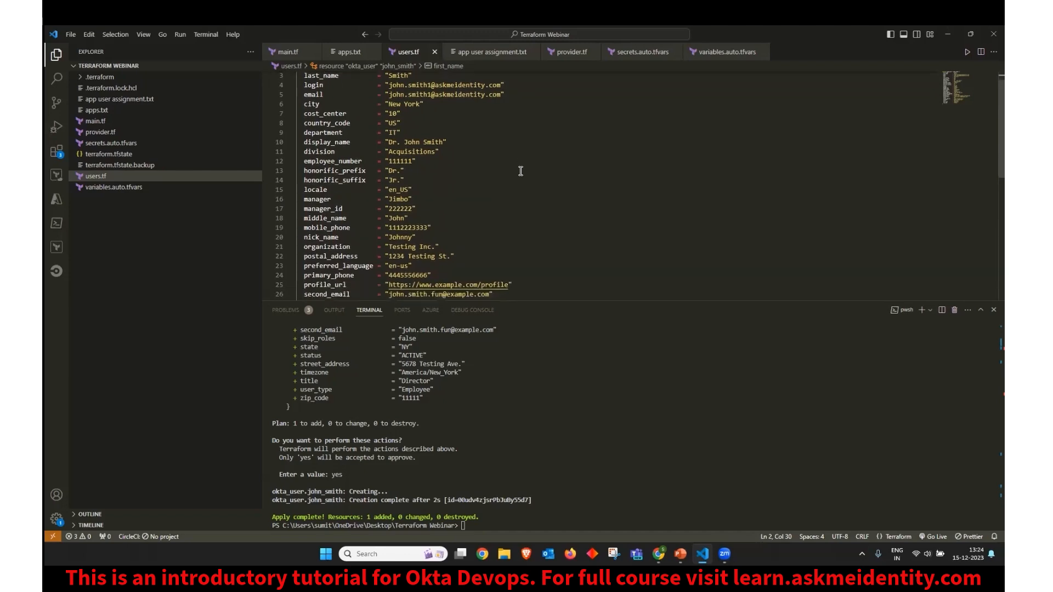
scroll(down, 3)
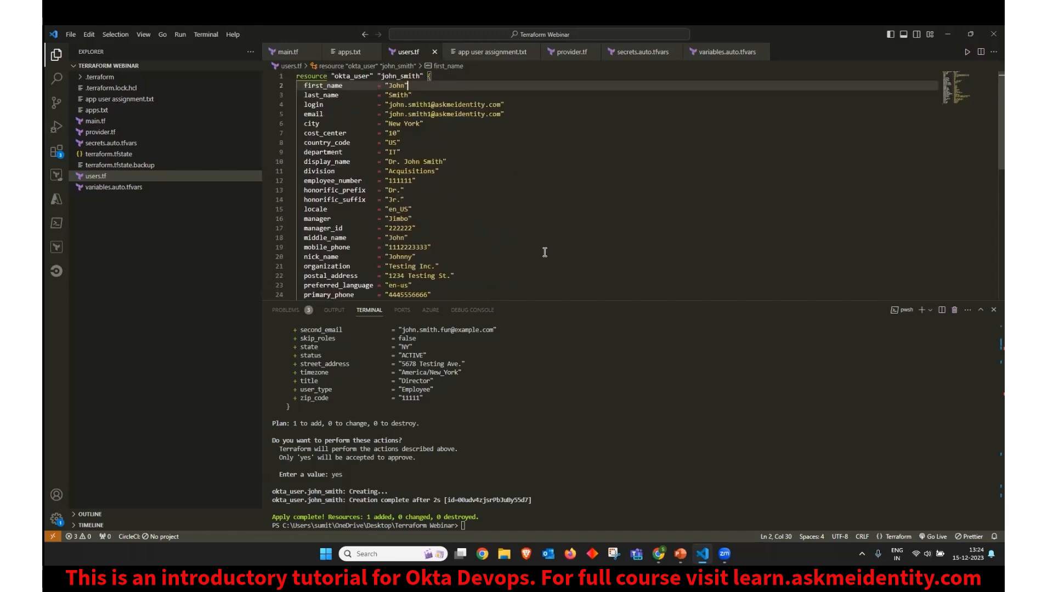
Step: Scroll to the end of users.tf where the pasted john_smith block sits
scroll(down, 3)
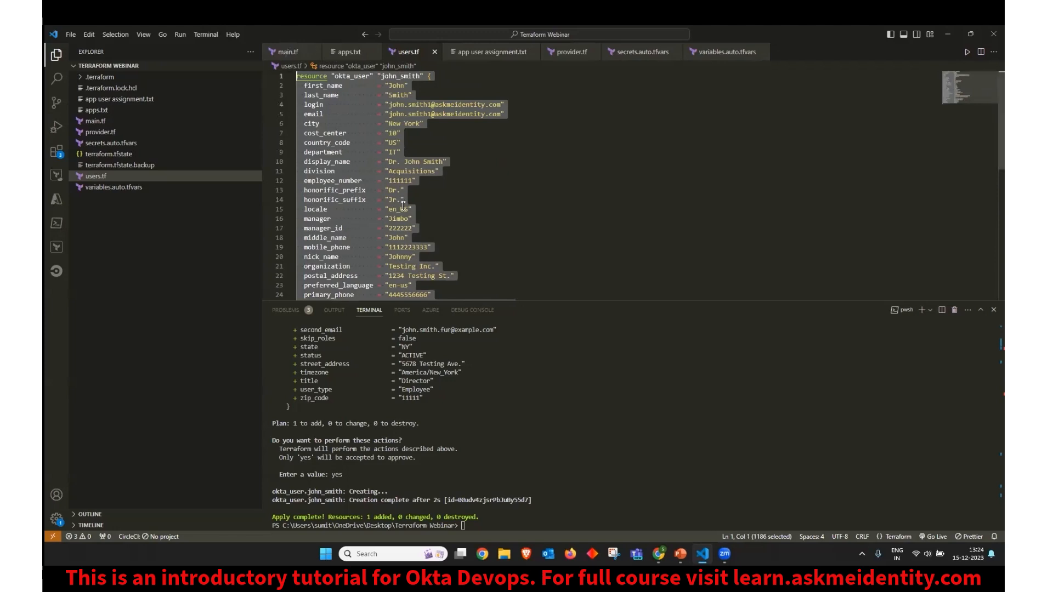
scroll(down, 3)
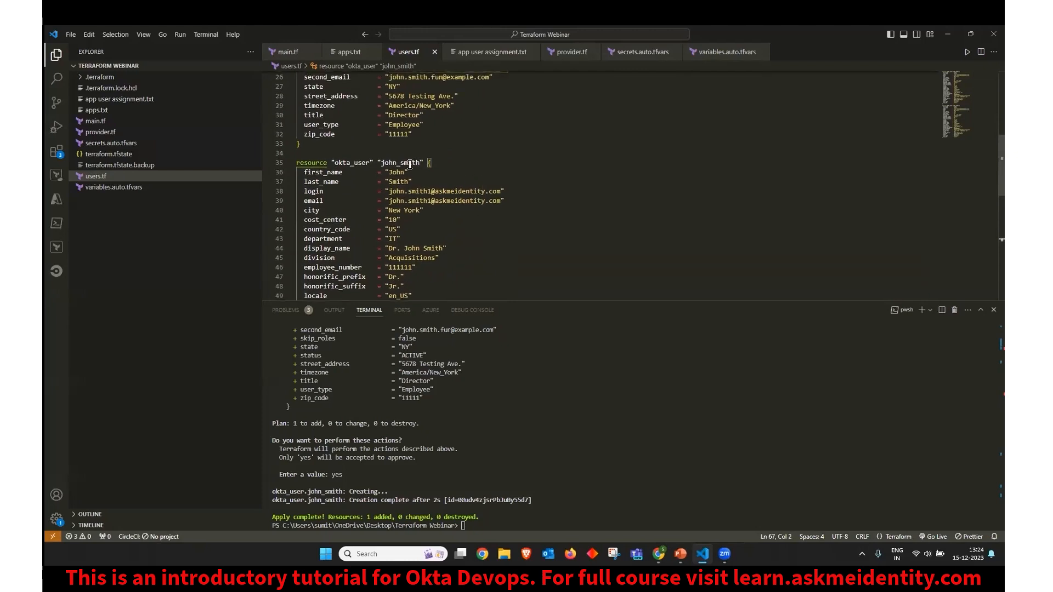
Step: Rename the copied resource to michael_angelo with first name Michael and last name Angelo
click(418, 162)
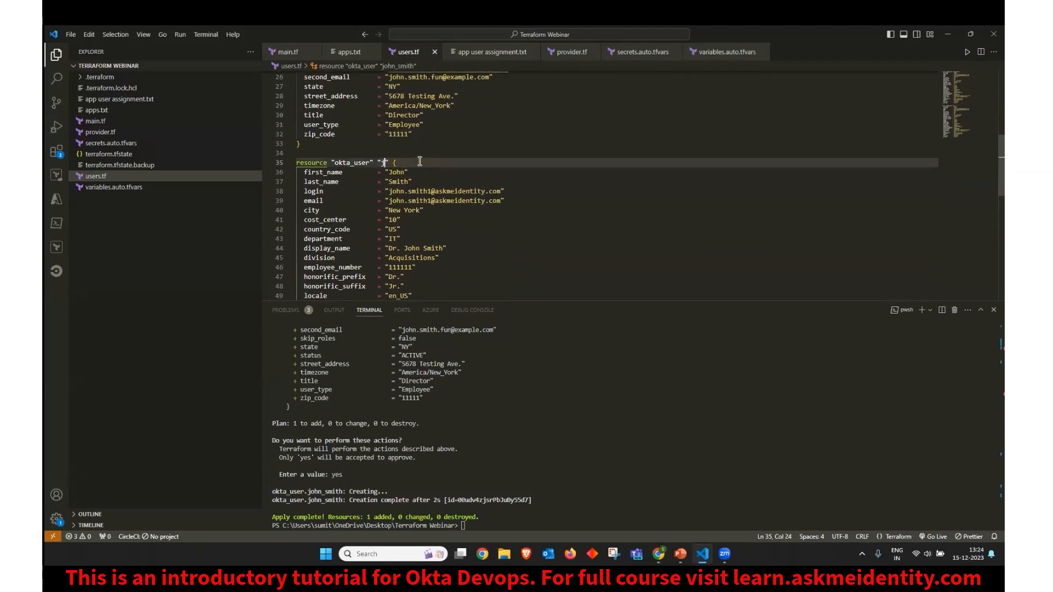
text(mid)
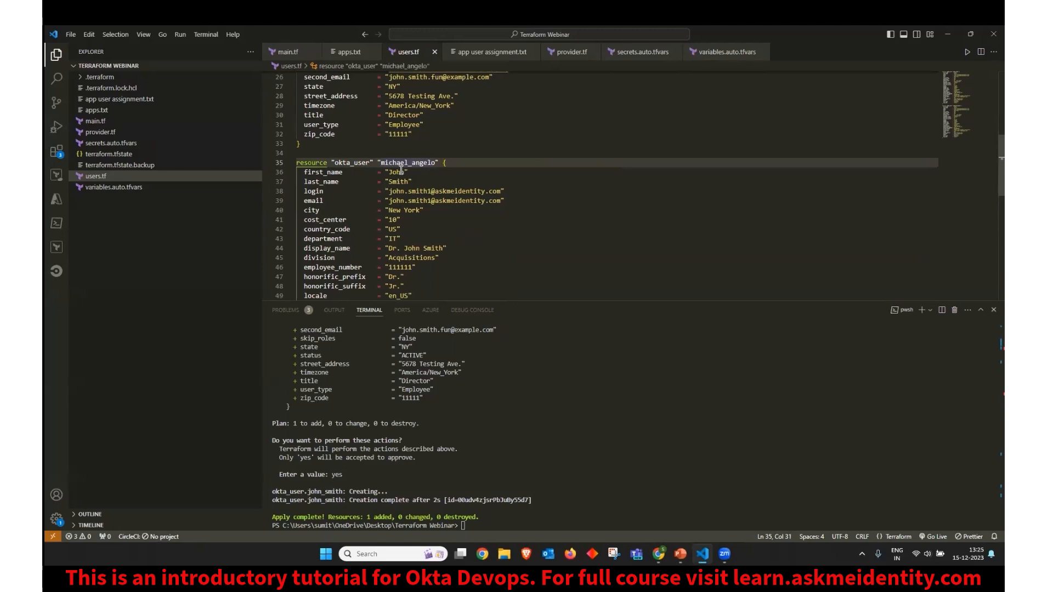
double_click(396, 172)
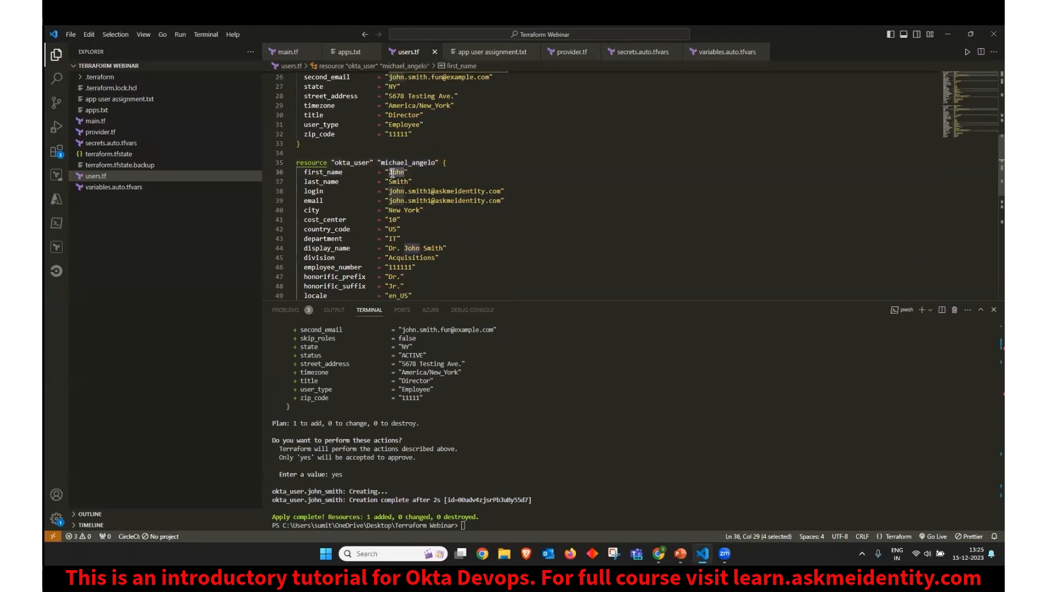
text(Michael)
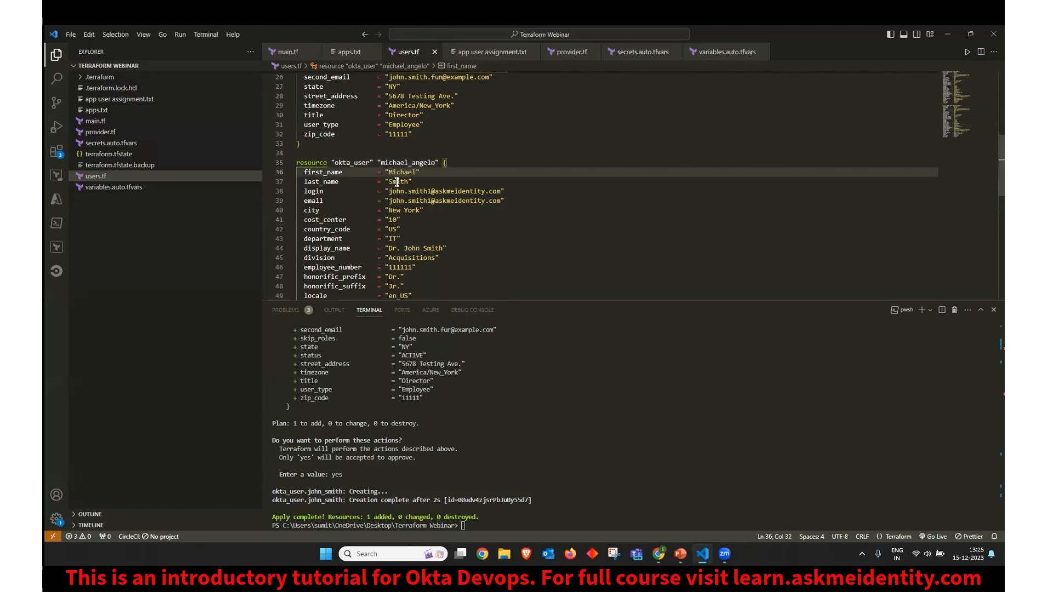
text(Angelo)
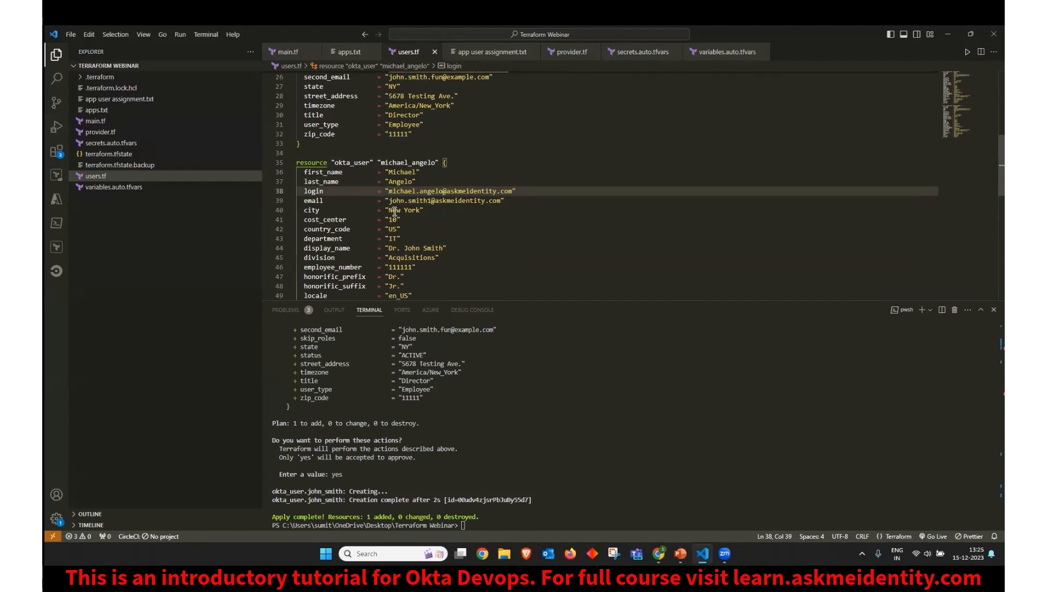
Step: Update the login and email to michael.angelo
click(435, 191)
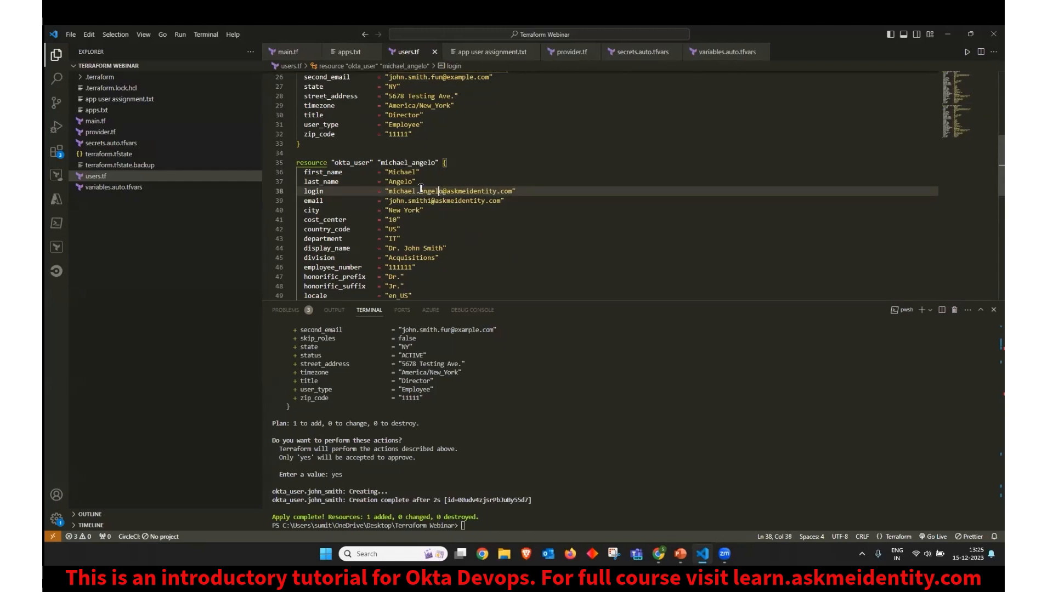
double_click(420, 191)
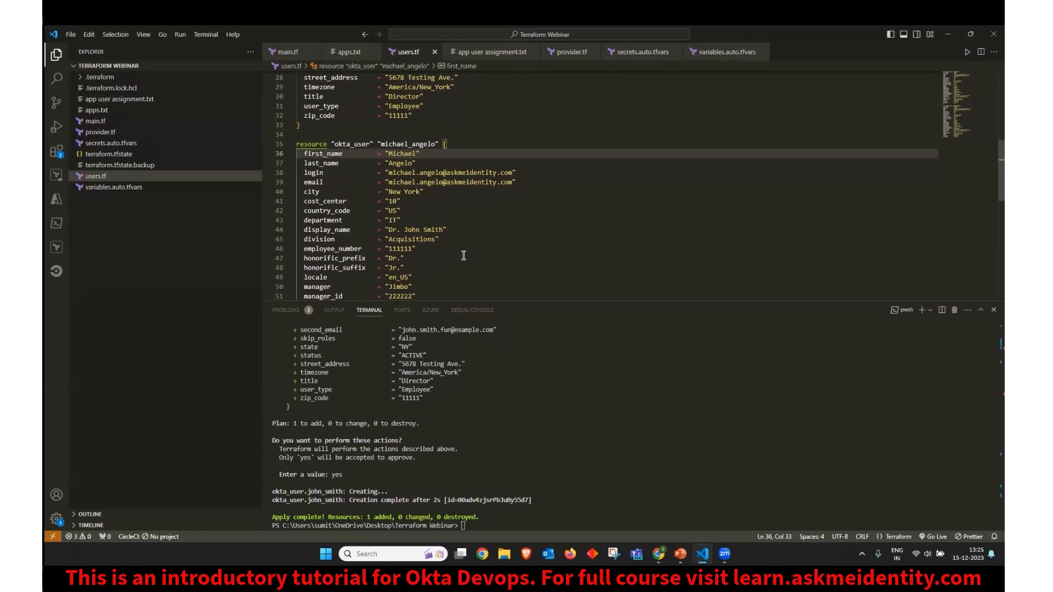
Step: Remove the attributes from city onward in the michael_angelo block, keeping name, login and email
scroll(down, 3)
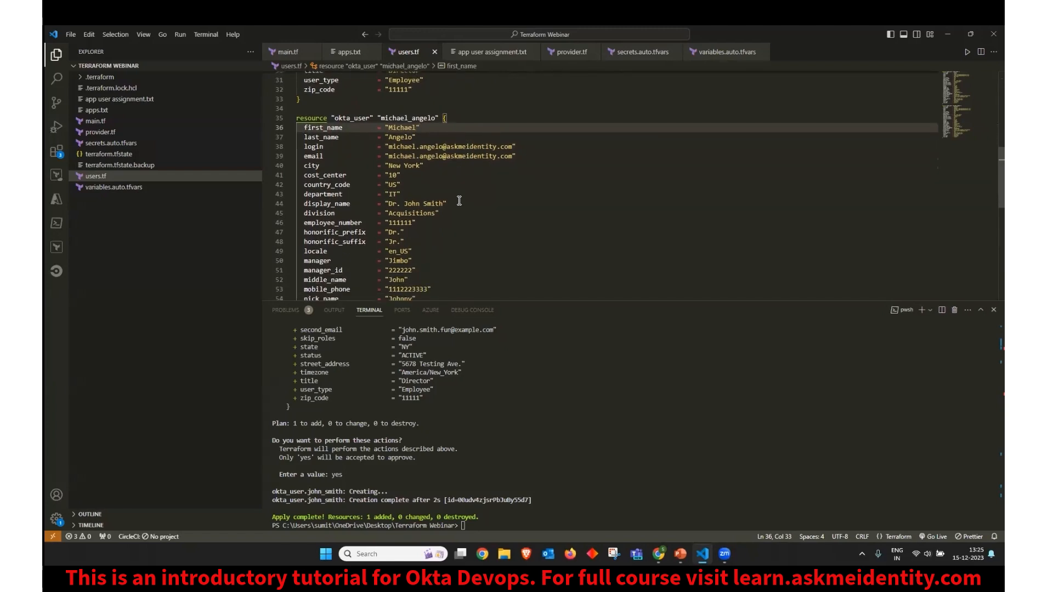
scroll(down, 3)
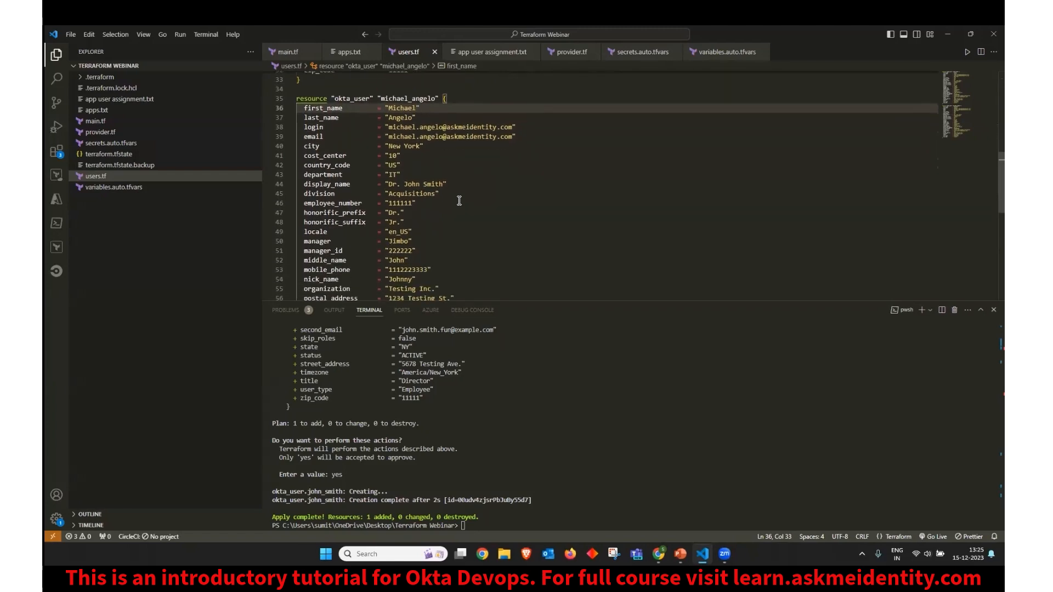
scroll(down, 3)
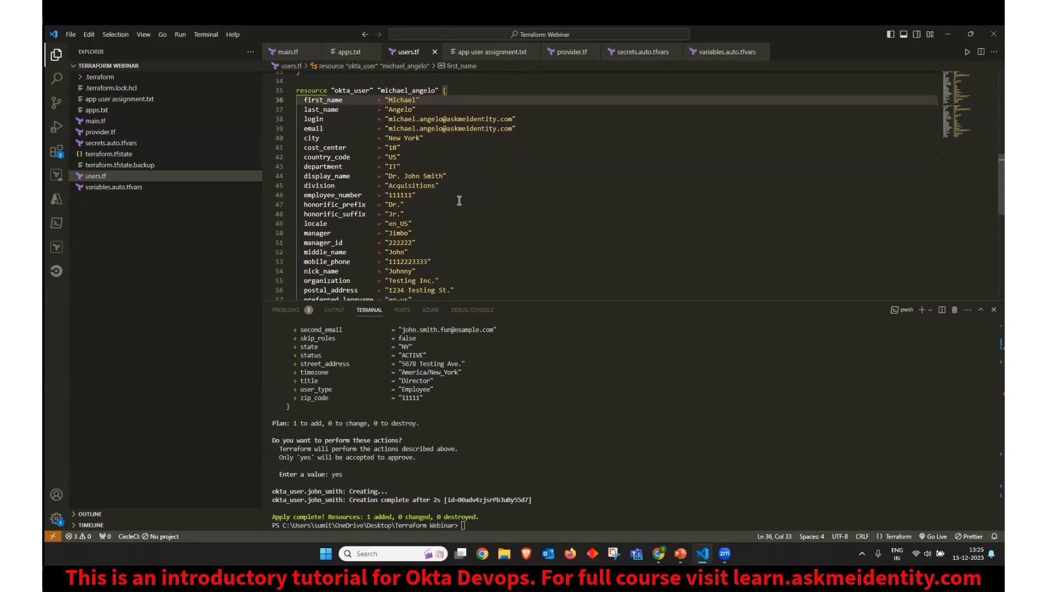
mouse_move(418, 139)
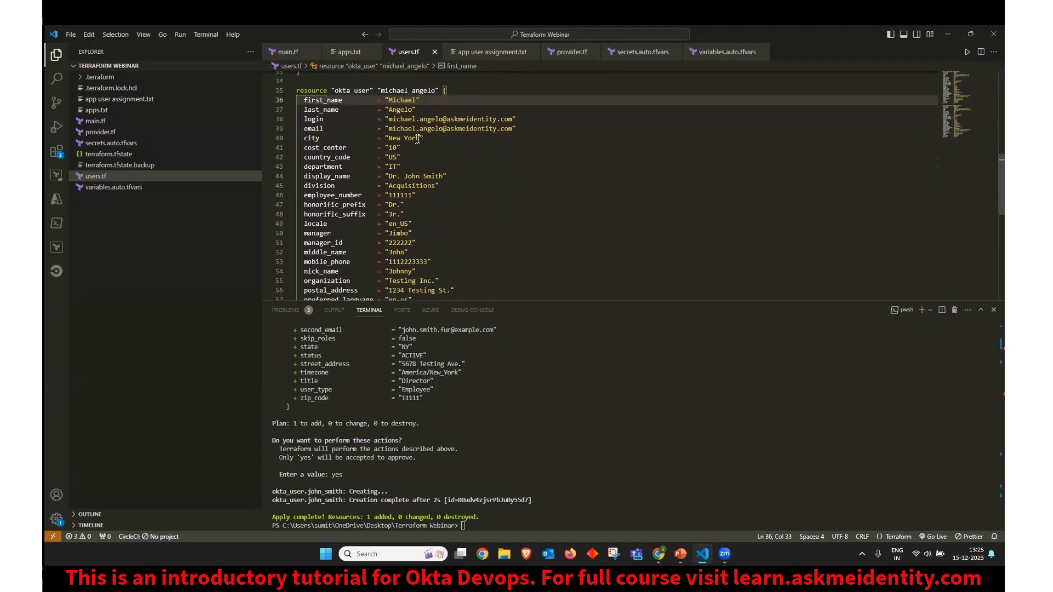
scroll(down, 3)
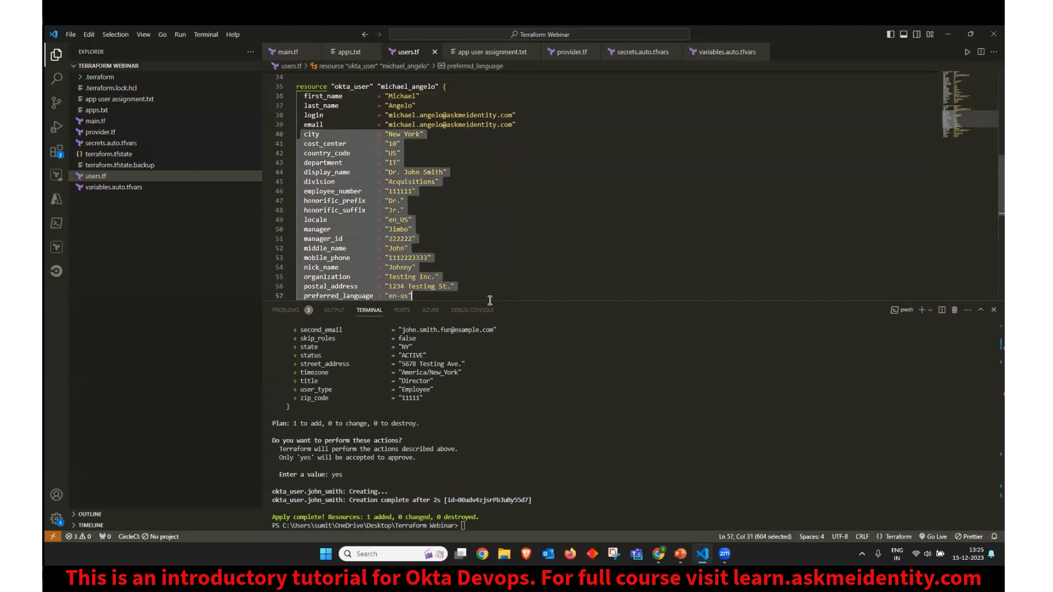
scroll(down, 3)
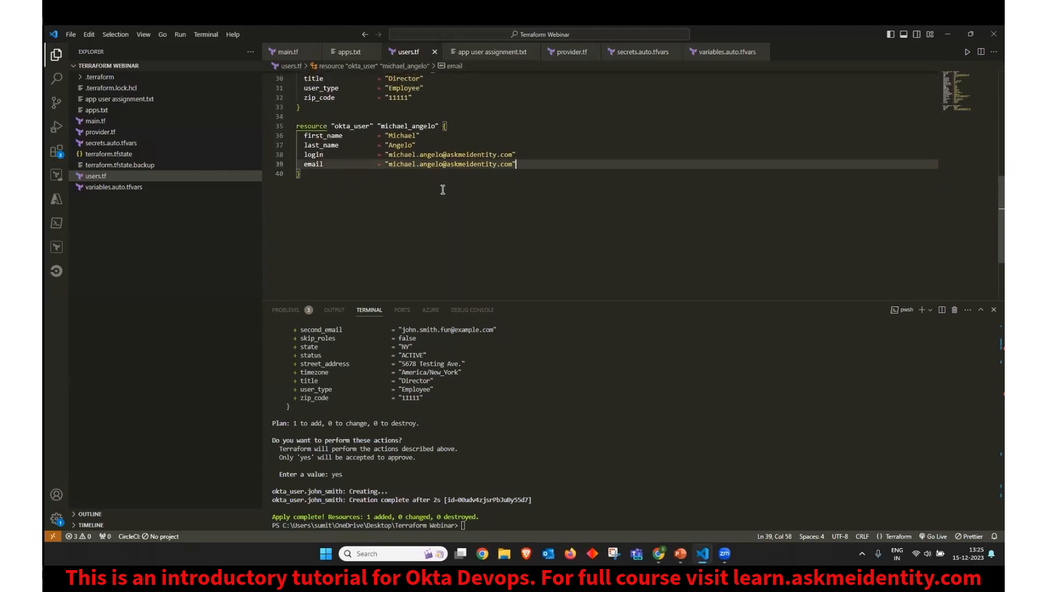
mouse_move(565, 204)
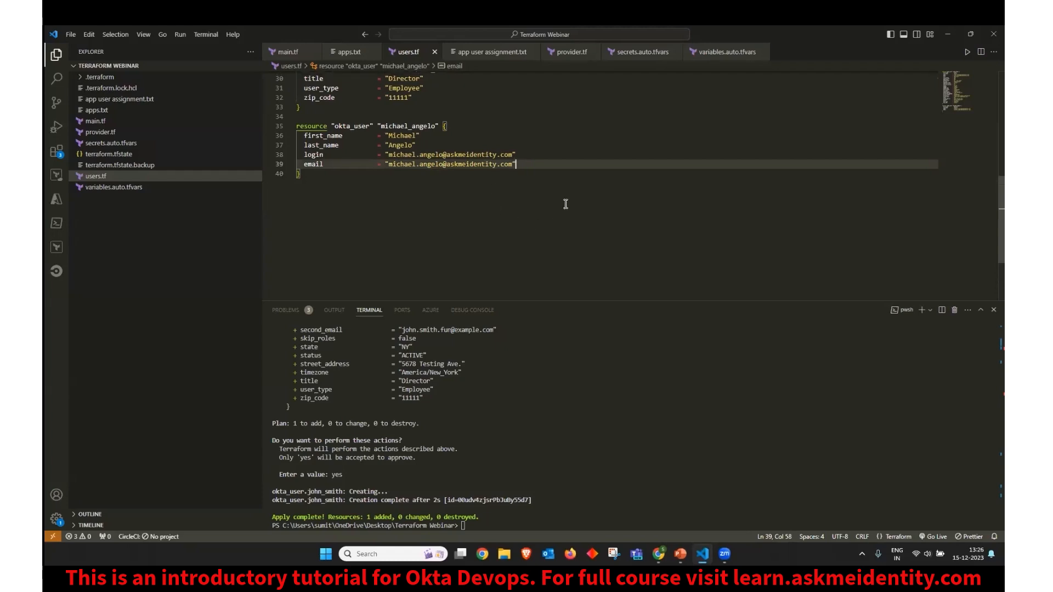
mouse_move(537, 254)
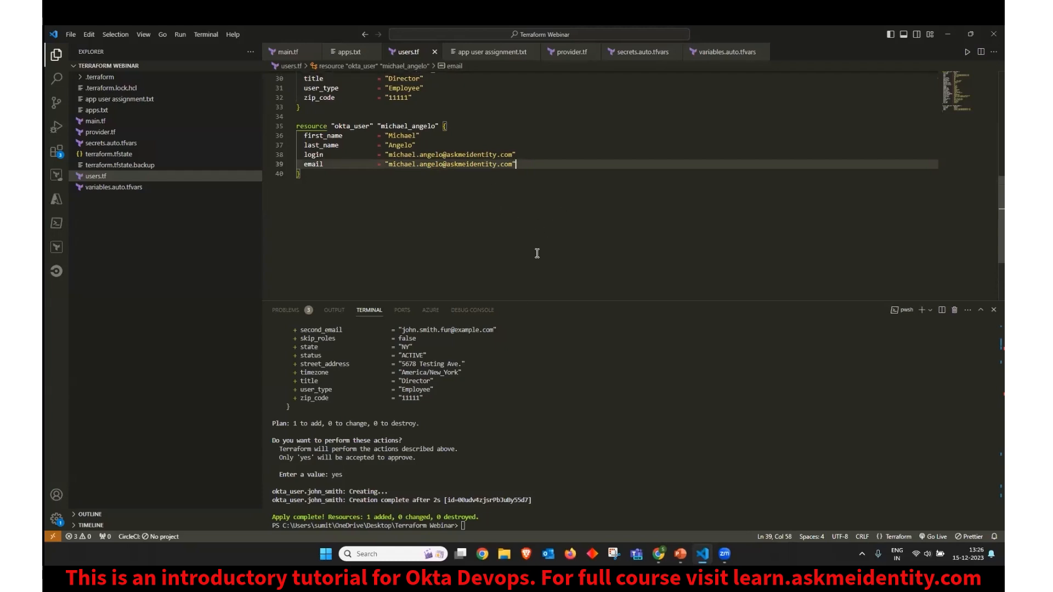